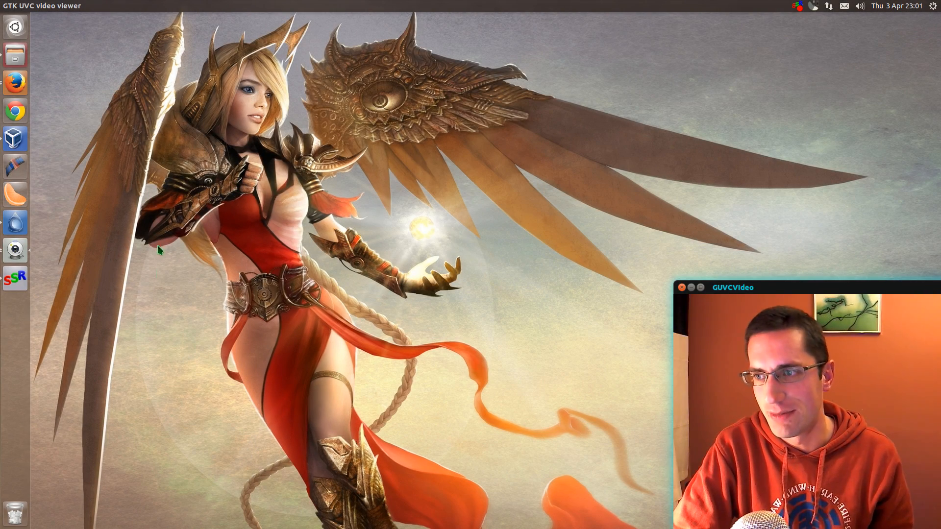
- Bring up the Dash from the Ubuntu logo to search for an application
{"action": "left_click", "coordinate": [15, 224]}
{"action": "type", "text": "s"}
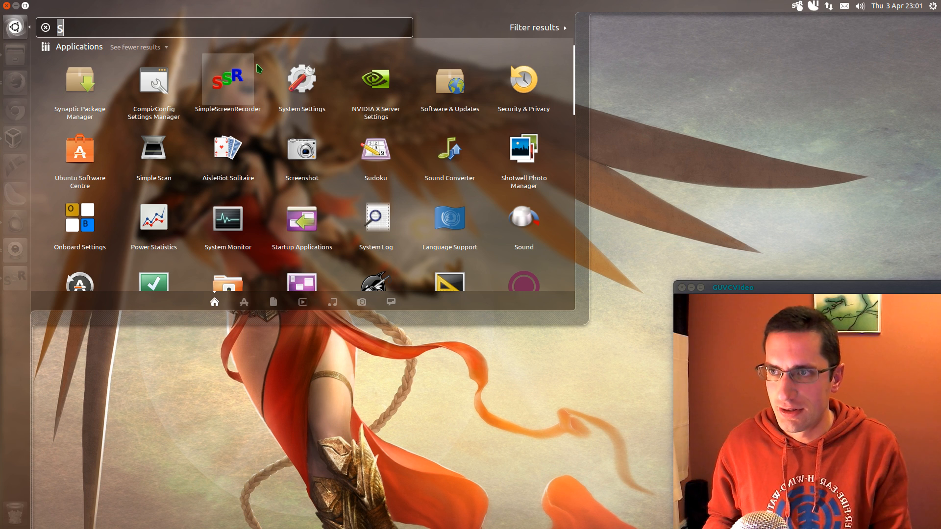
{"action": "mouse_move", "coordinate": [169, 127]}
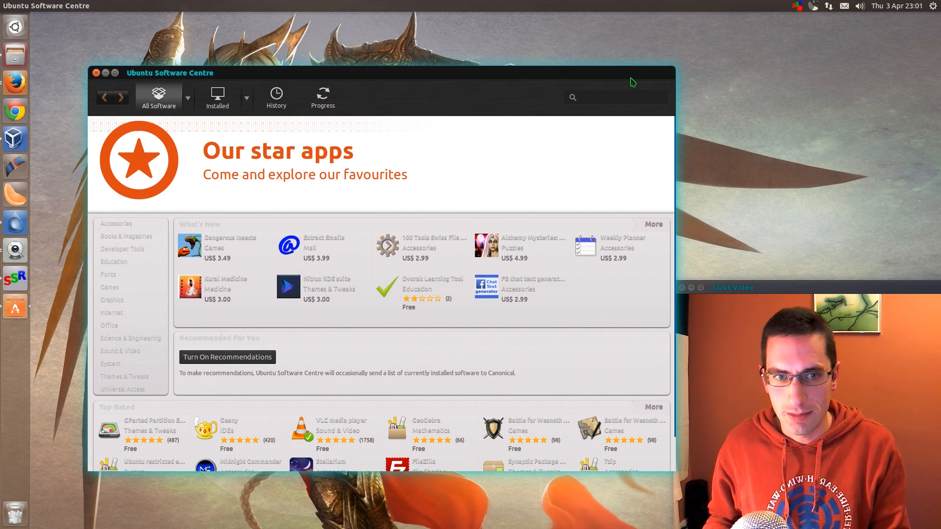
- Search 'compi' in Software Centre and expand the CompizConfig Settings Manager result
{"action": "type", "text": "compiz"}
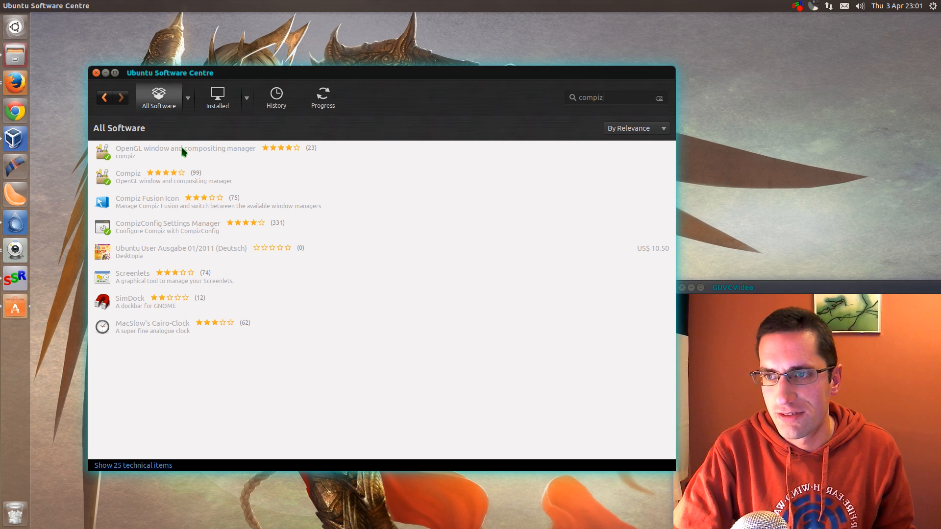
{"action": "left_click", "coordinate": [187, 226]}
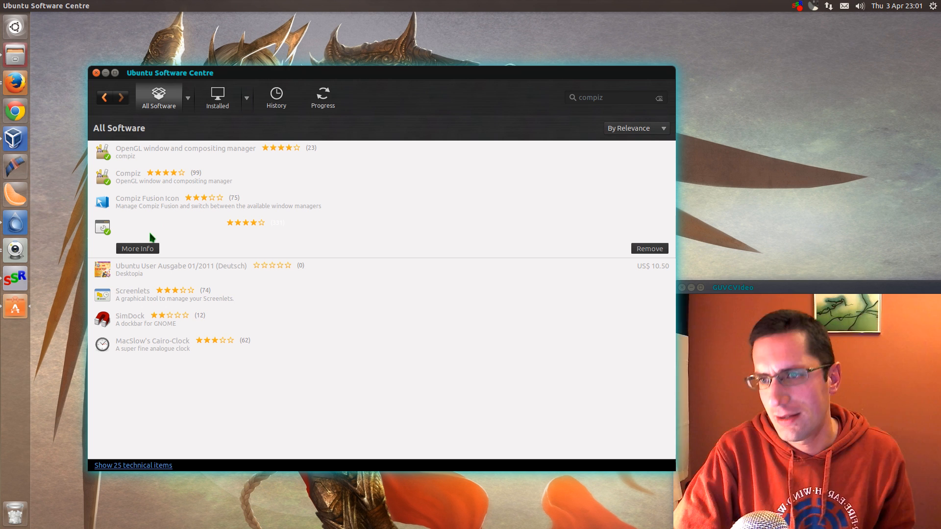
{"action": "mouse_move", "coordinate": [149, 229]}
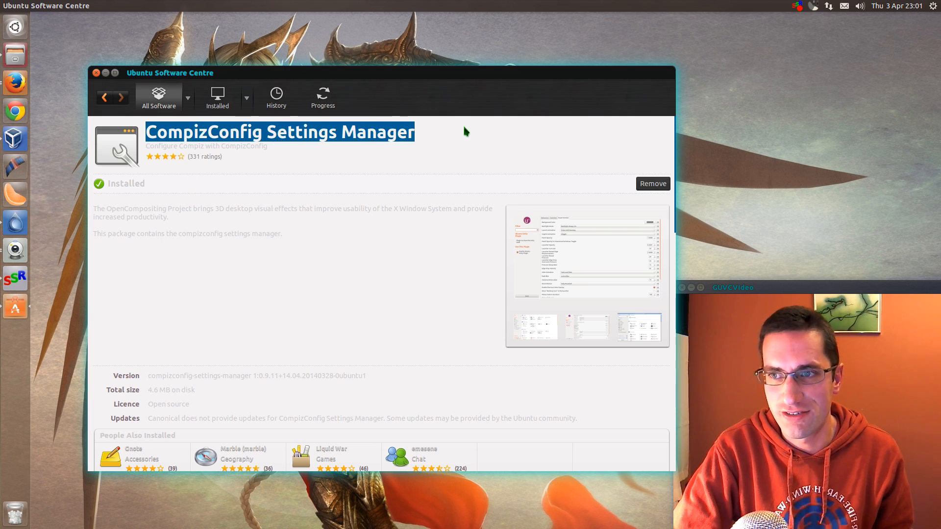
{"action": "mouse_move", "coordinate": [445, 142]}
{"action": "type", "text": "s"}
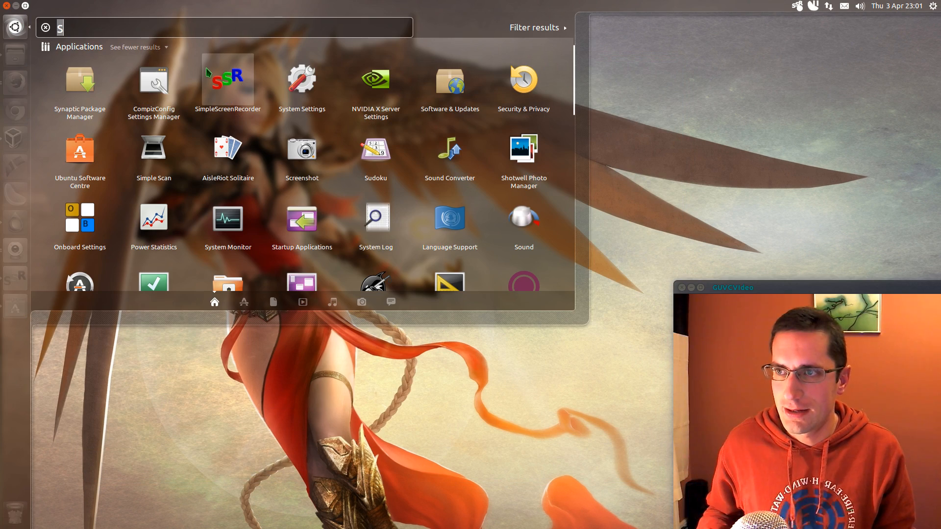
- Launch CompizConfig Settings Manager via 'CCS' and enter the Ubuntu Unity Plugin settings
{"action": "type", "text": "CCS"}
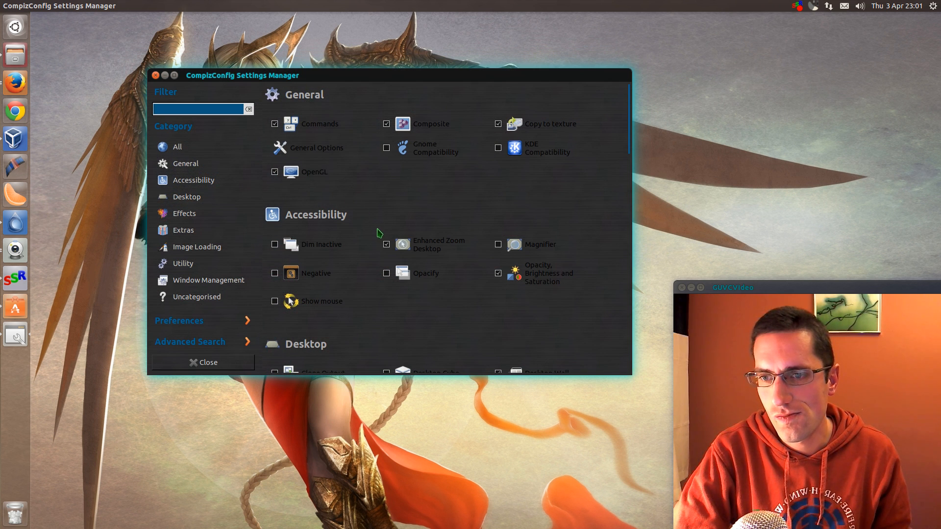
{"action": "scroll", "scroll_direction": "down", "scroll_amount": 3}
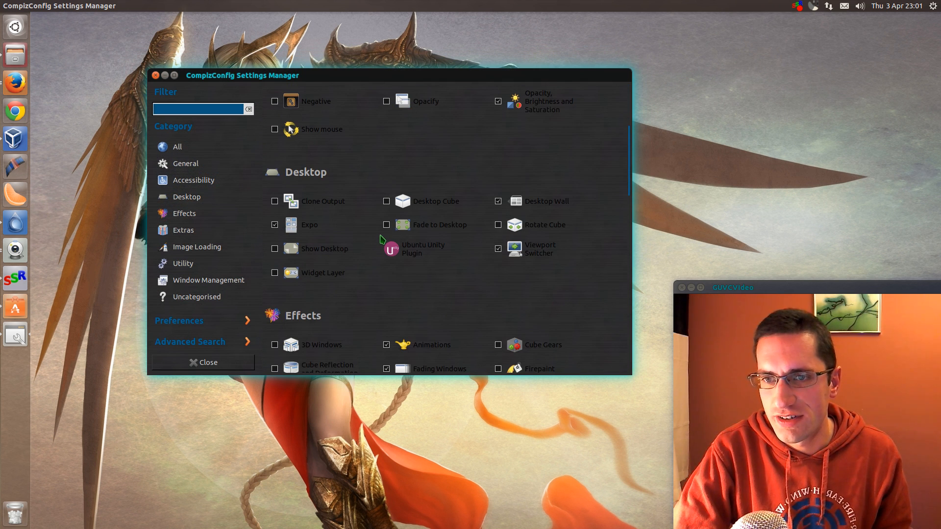
{"action": "mouse_move", "coordinate": [423, 253]}
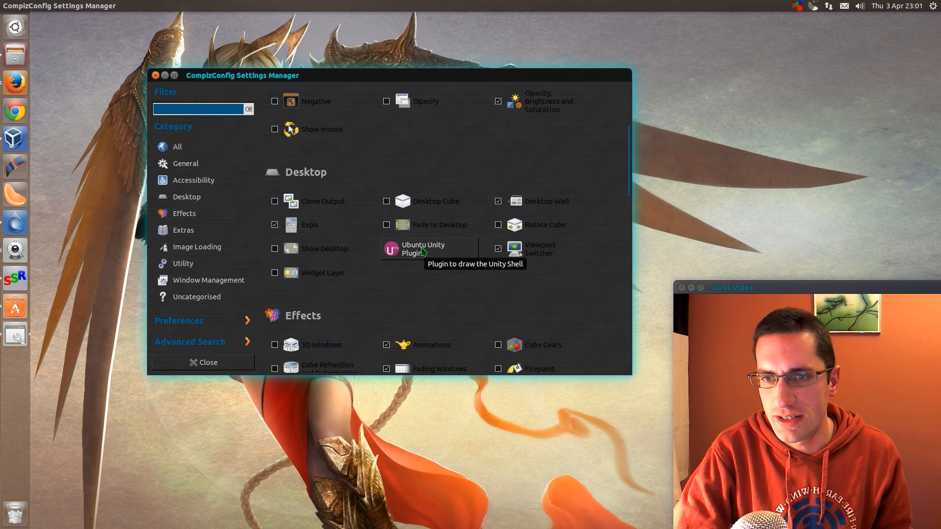
{"action": "left_click", "coordinate": [421, 249]}
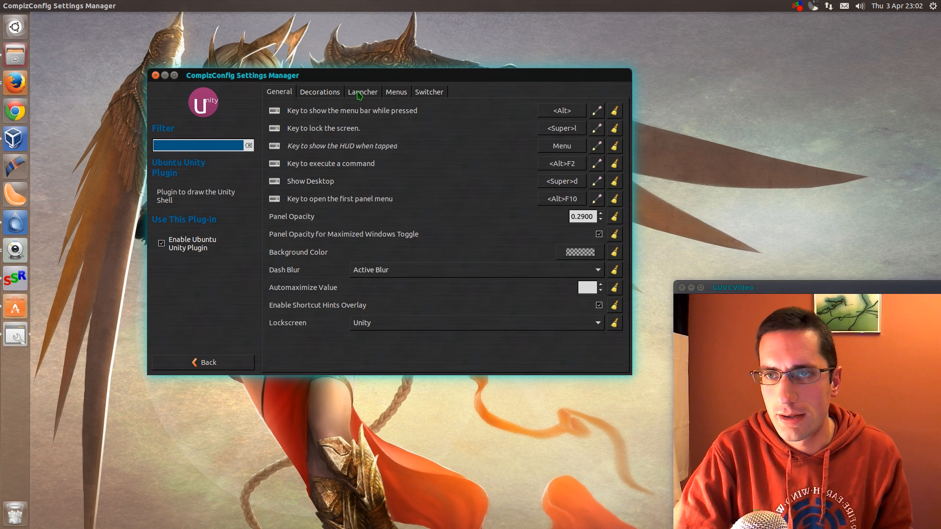
- Switch to the Unity plugin's Launcher settings where Minimize Single Window Applications is ticked
{"action": "left_click", "coordinate": [362, 92]}
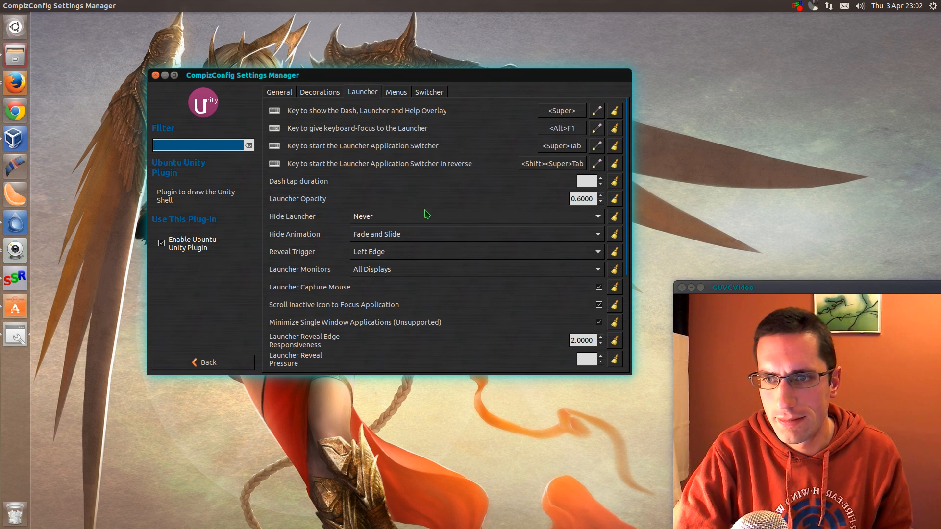
{"action": "mouse_move", "coordinate": [272, 330]}
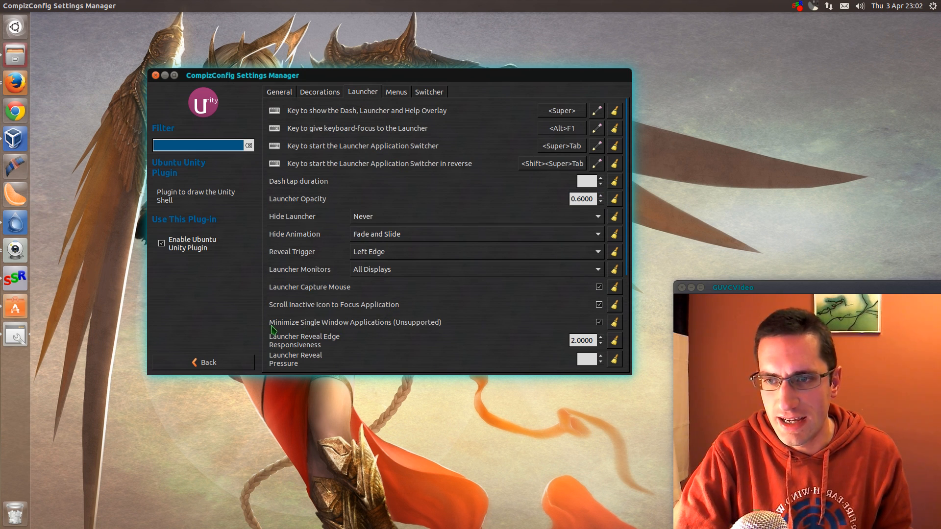
{"action": "mouse_move", "coordinate": [391, 332]}
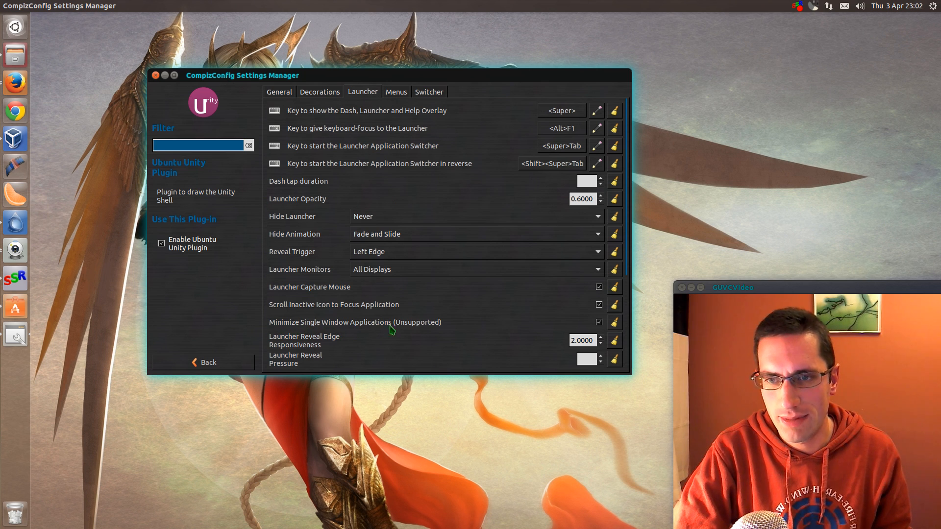
{"action": "mouse_move", "coordinate": [480, 321]}
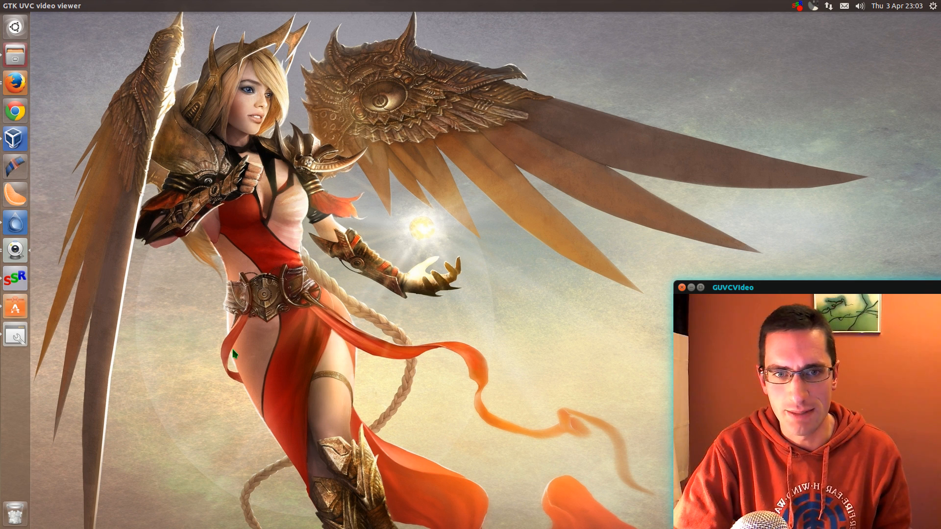
{"action": "mouse_move", "coordinate": [248, 368]}
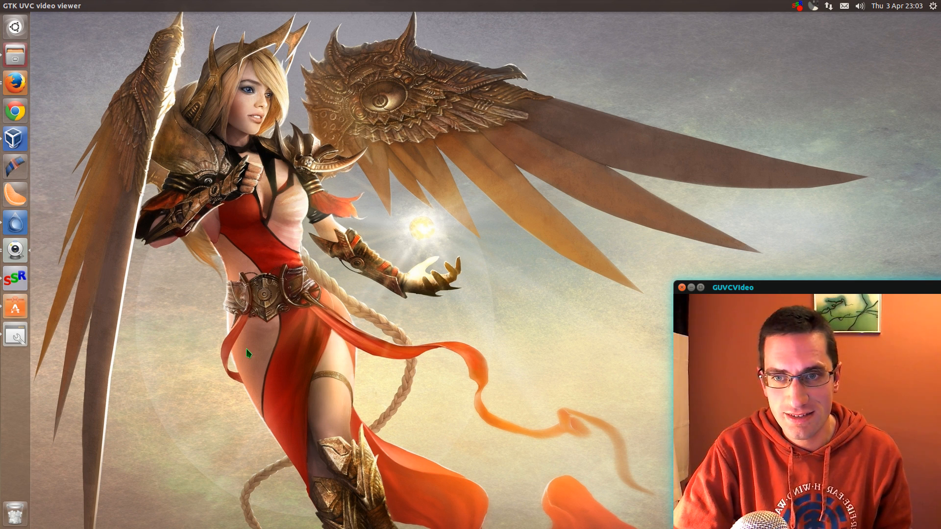